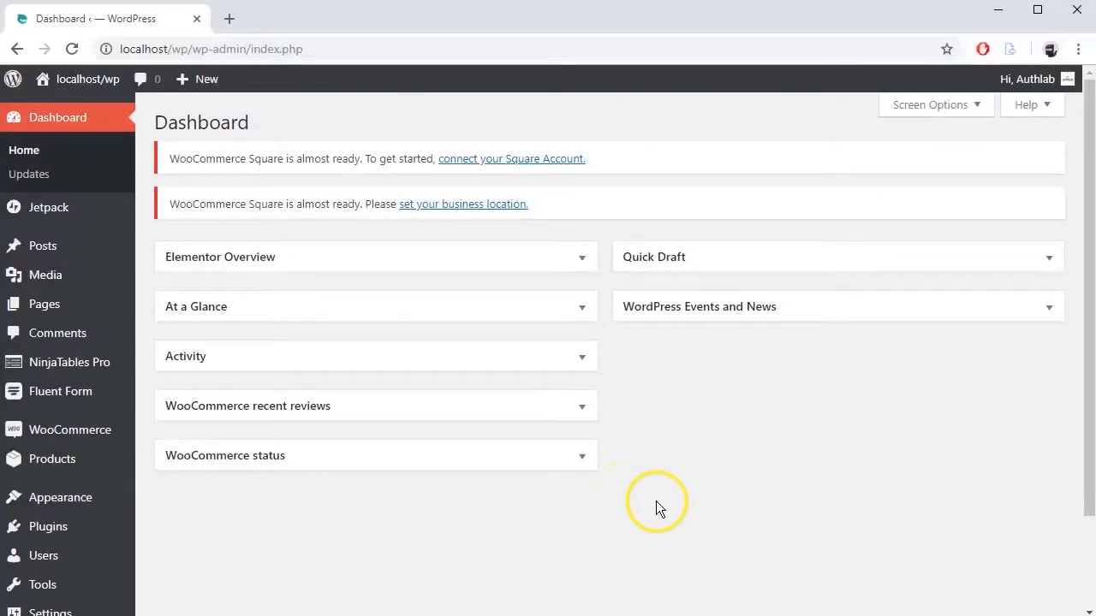
Open the Plugins page from the admin sidebar
scroll("down", 3)
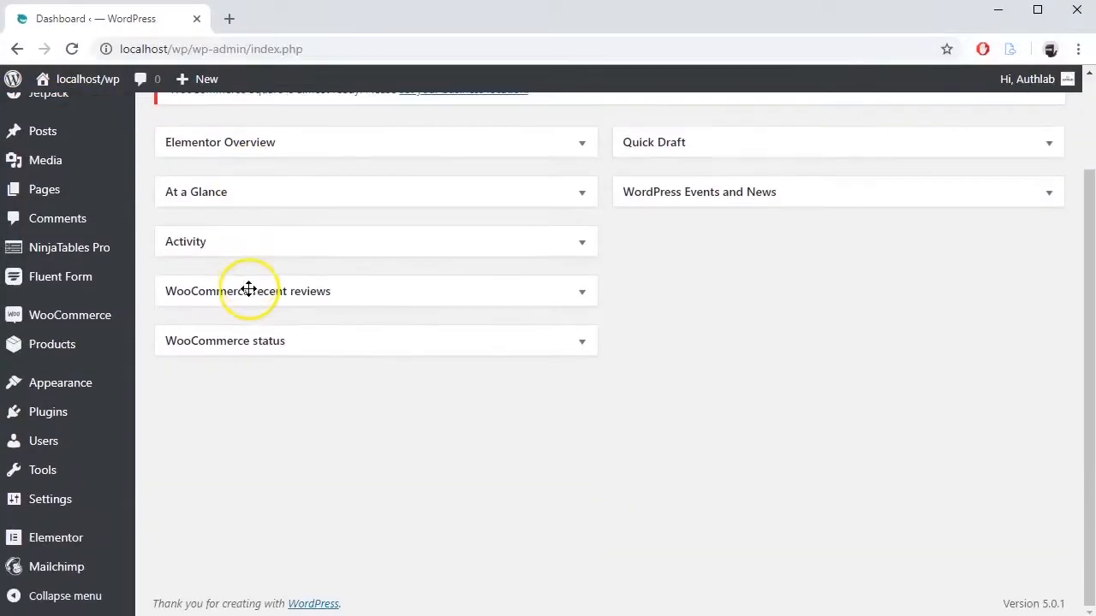
left_click(48, 411)
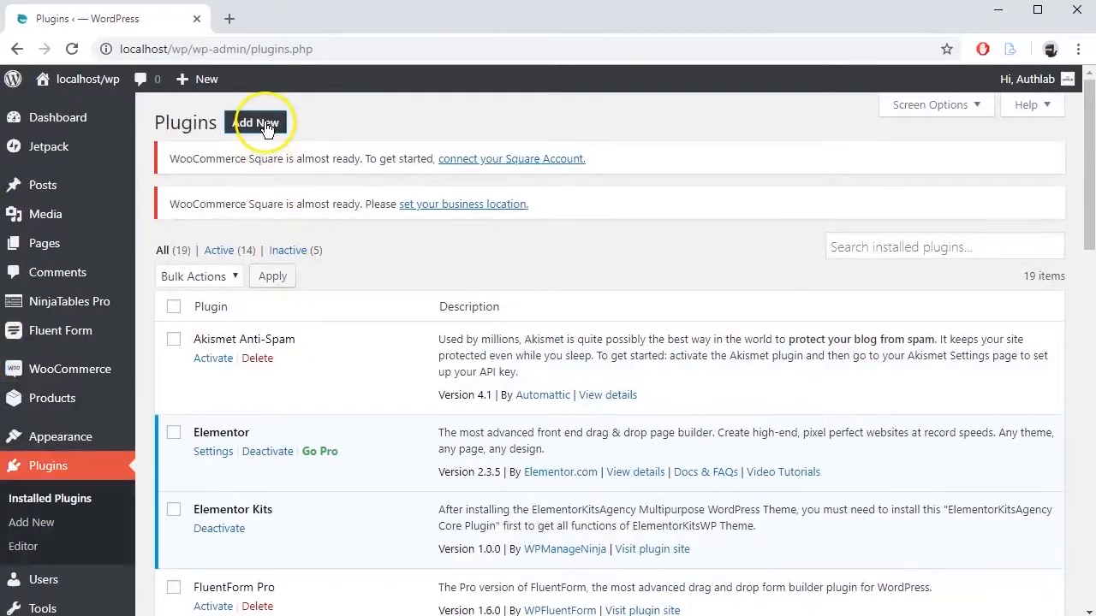
Upload and install the azonpress.zip plugin via Add New > Upload Plugin
left_click(256, 122)
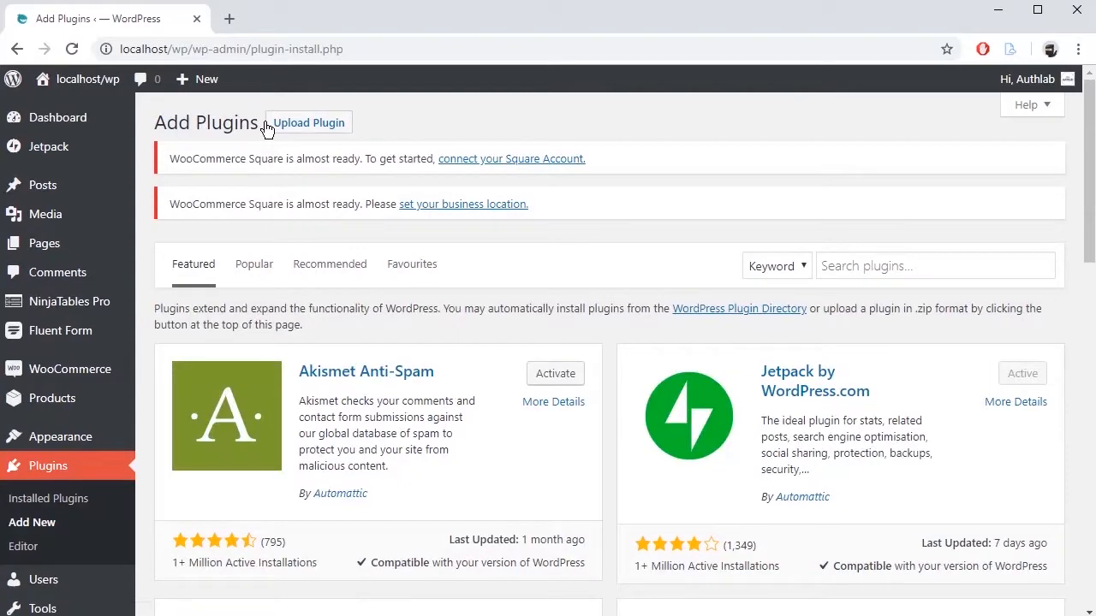
left_click(309, 122)
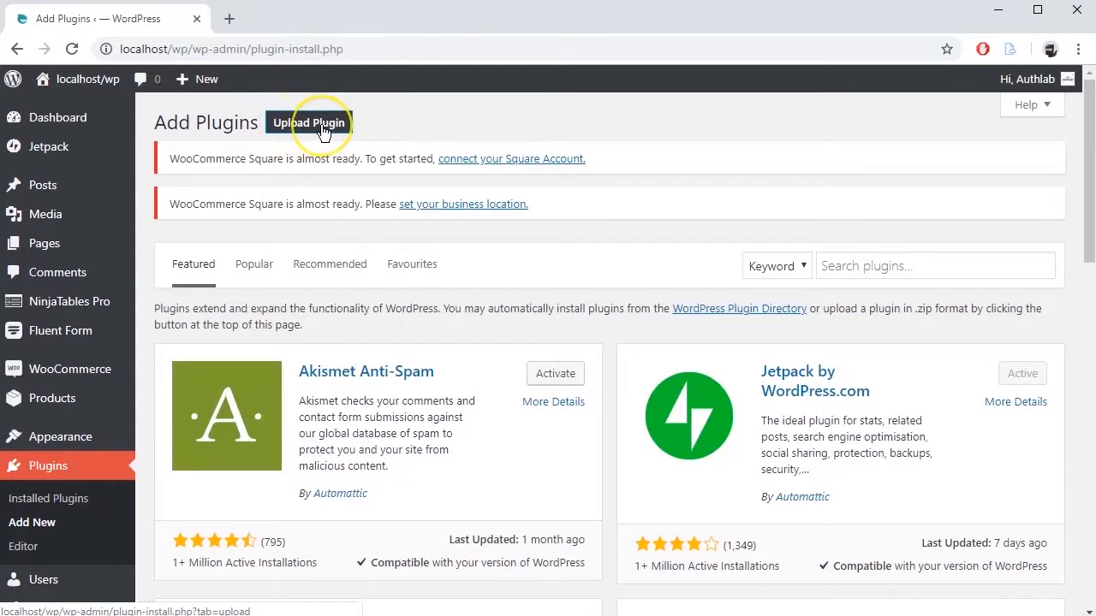
left_click(309, 123)
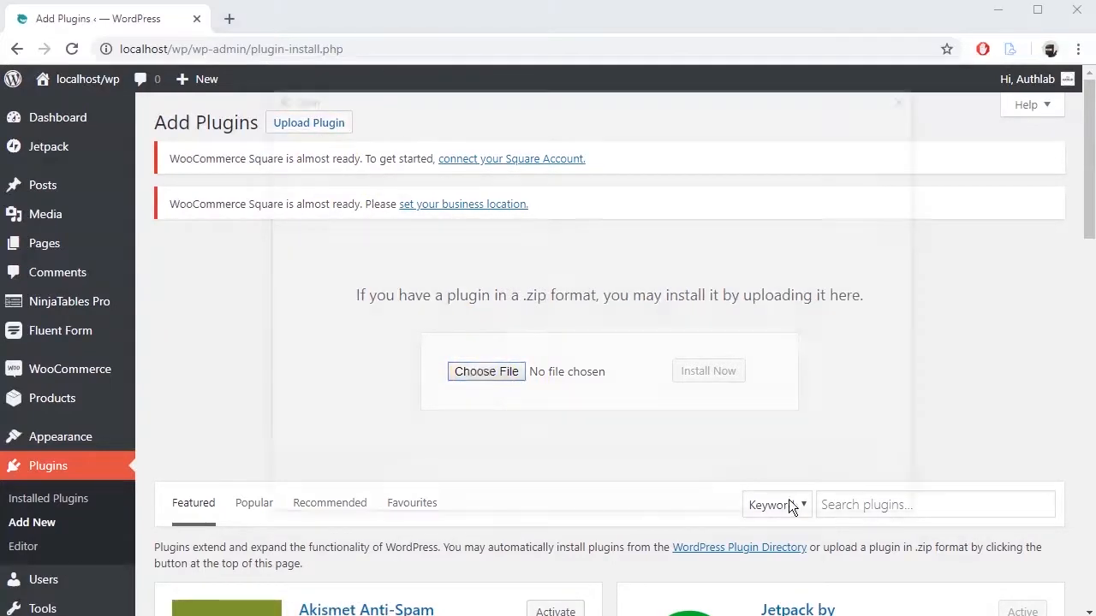
left_click(485, 371)
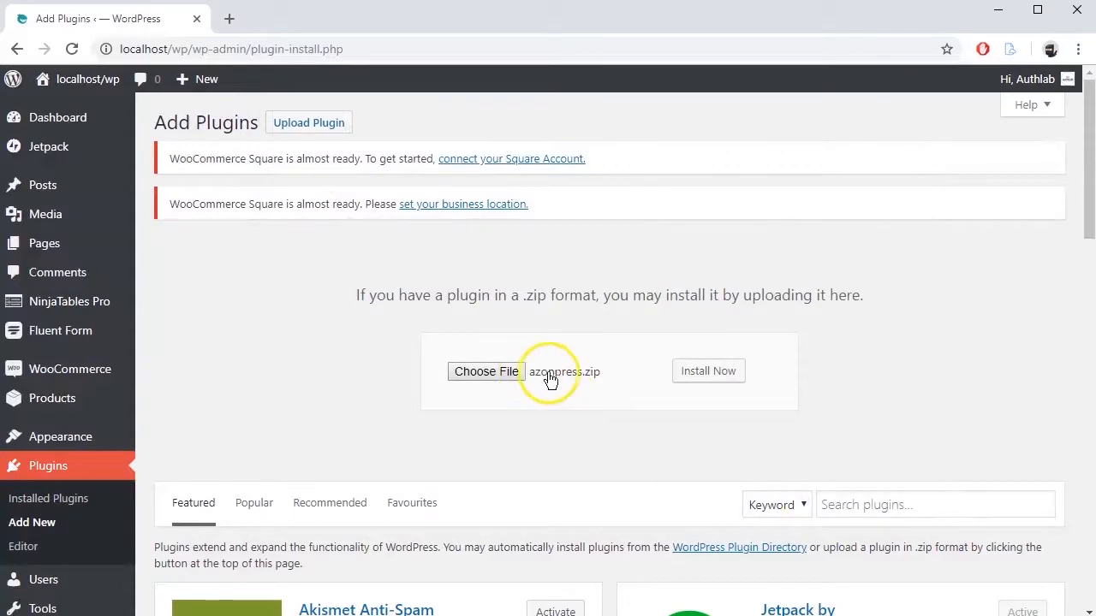
left_click(708, 371)
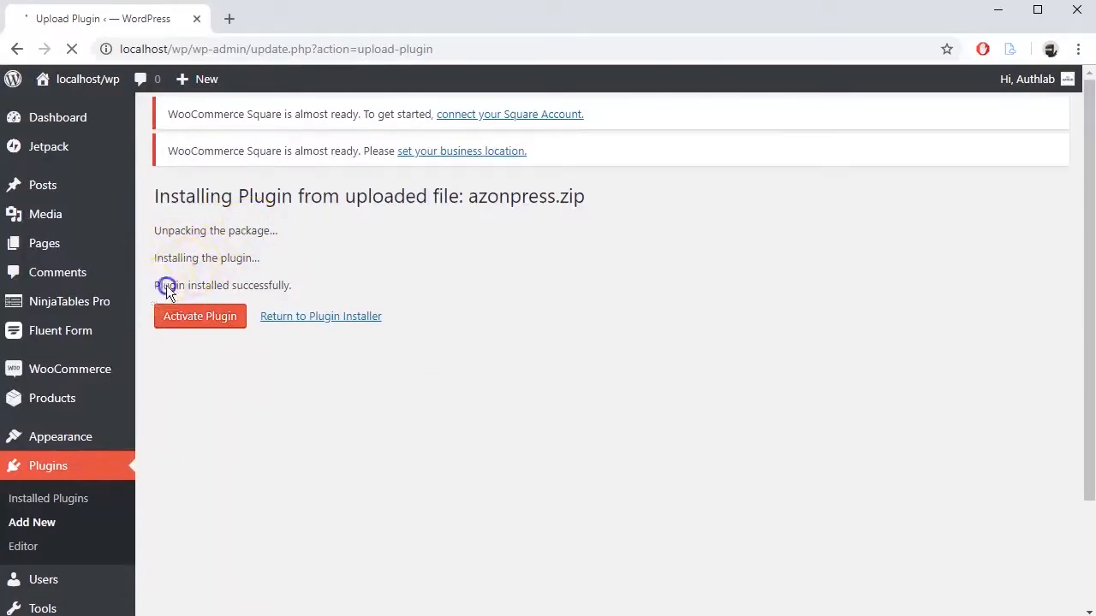
Activate AzonPress from the installation result page and view it in the plugins list
left_click(199, 316)
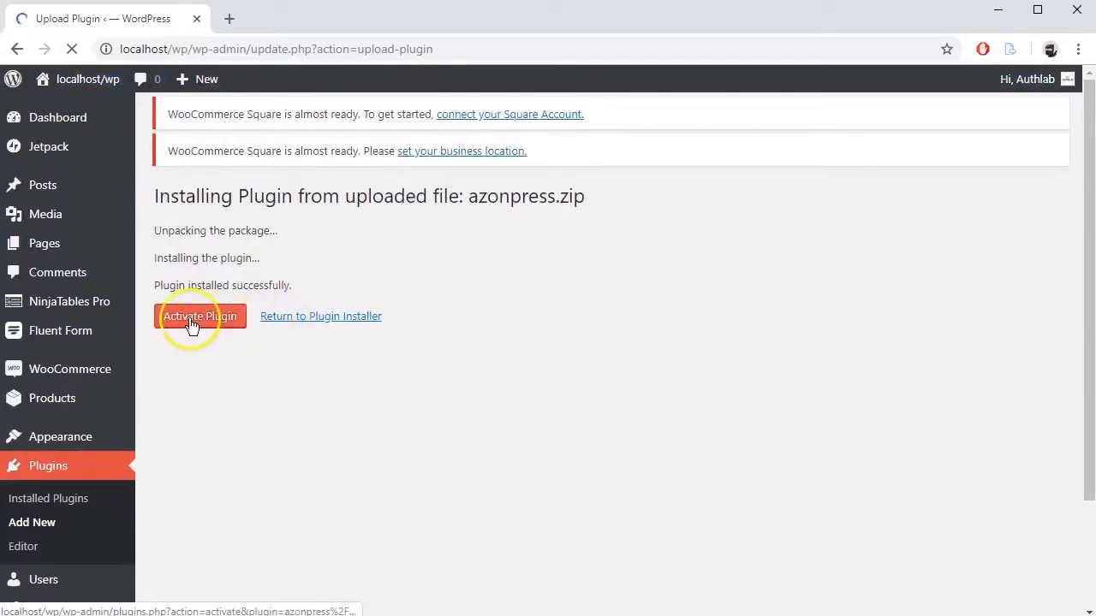
left_click(199, 316)
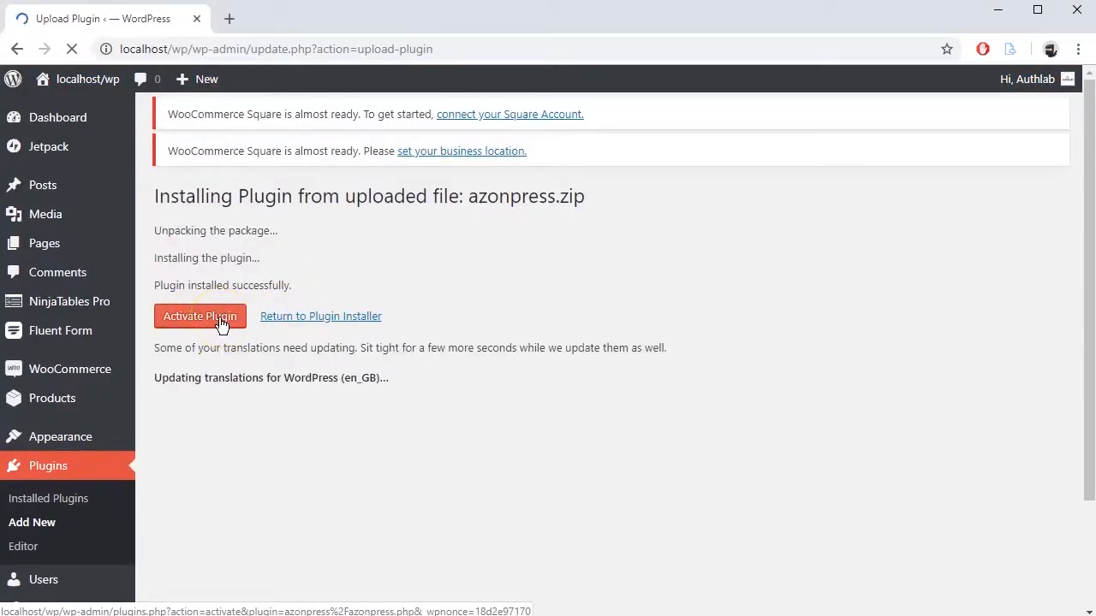
left_click(200, 316)
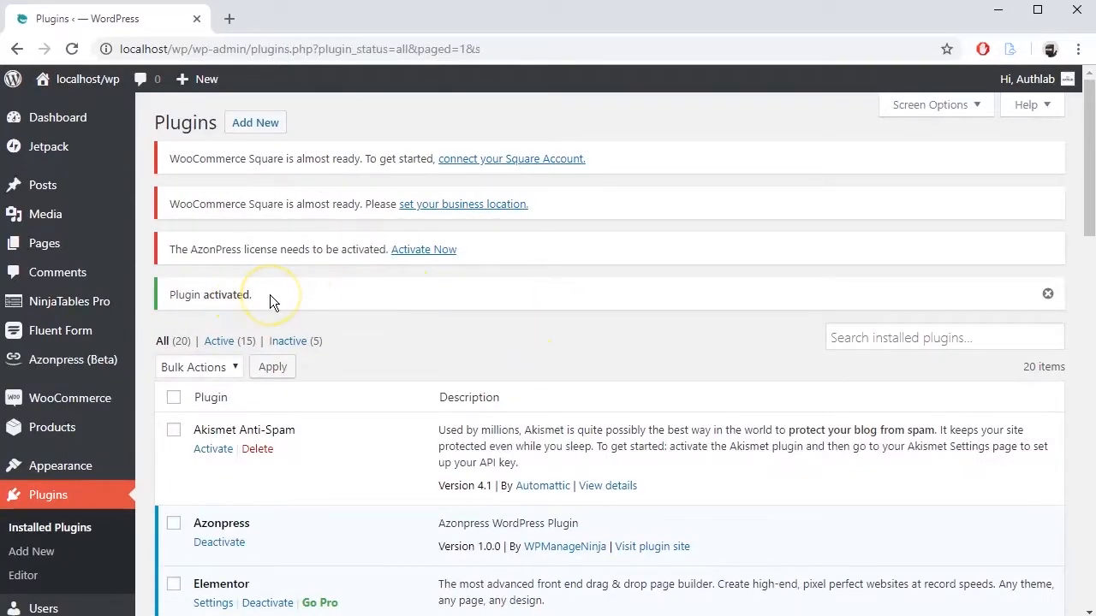
scroll("down", 3)
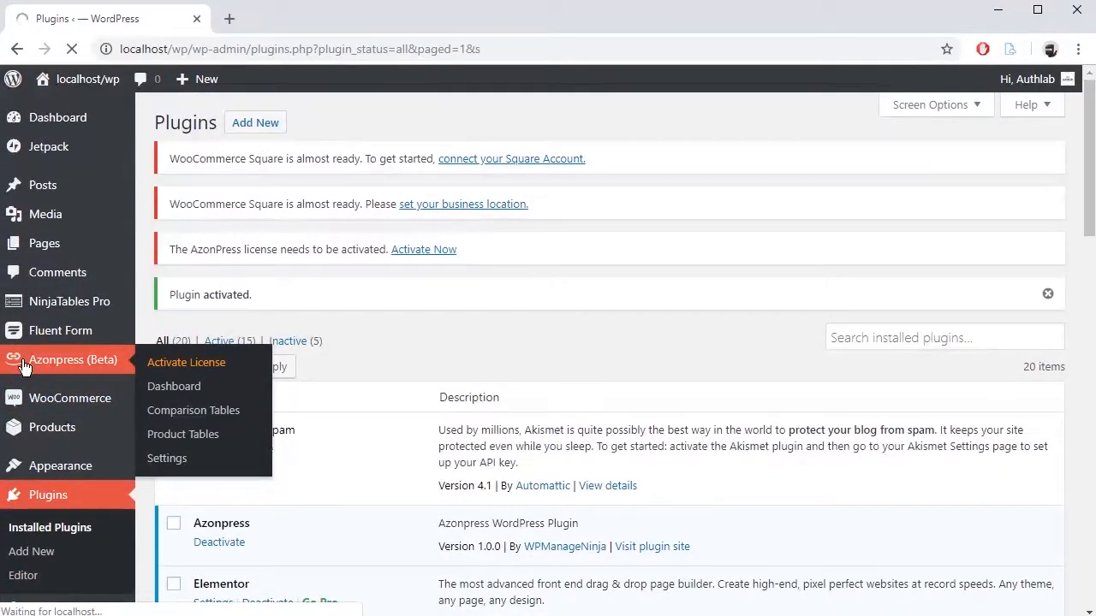
left_click(186, 362)
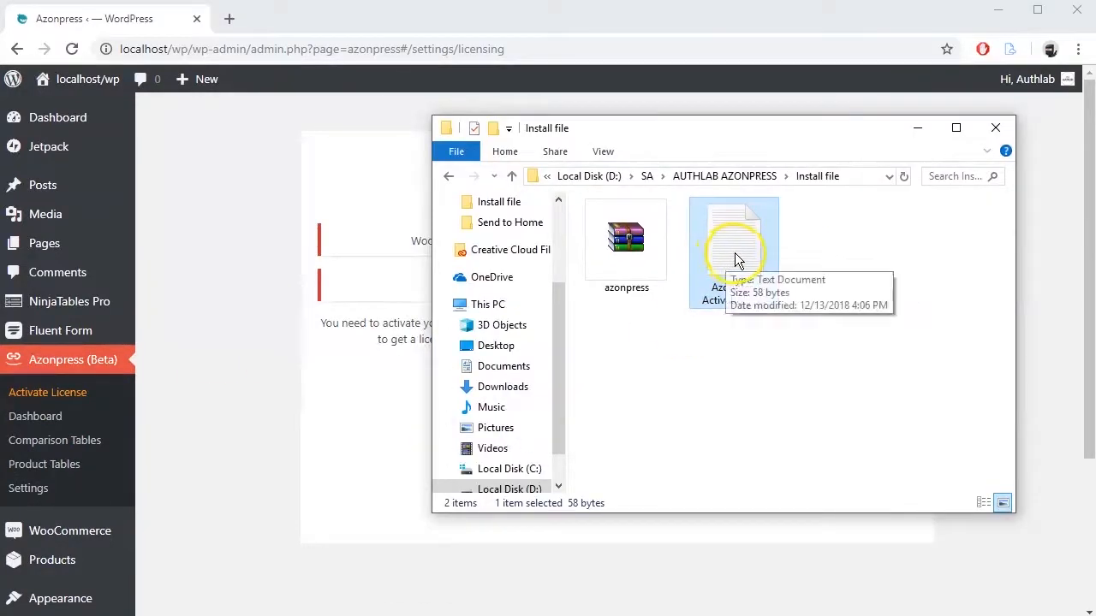
double_click(734, 240)
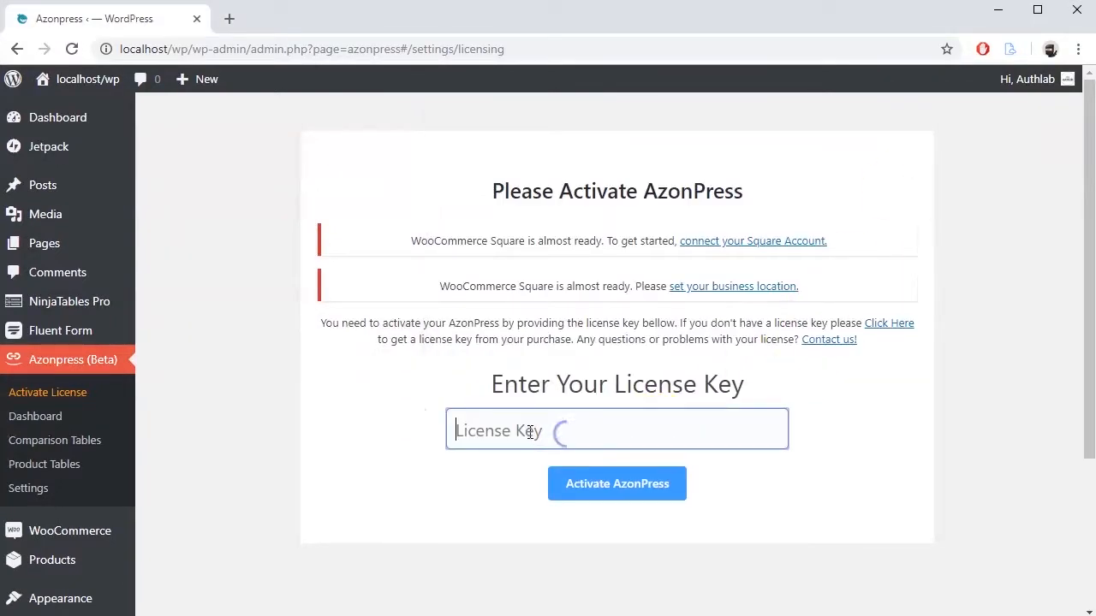
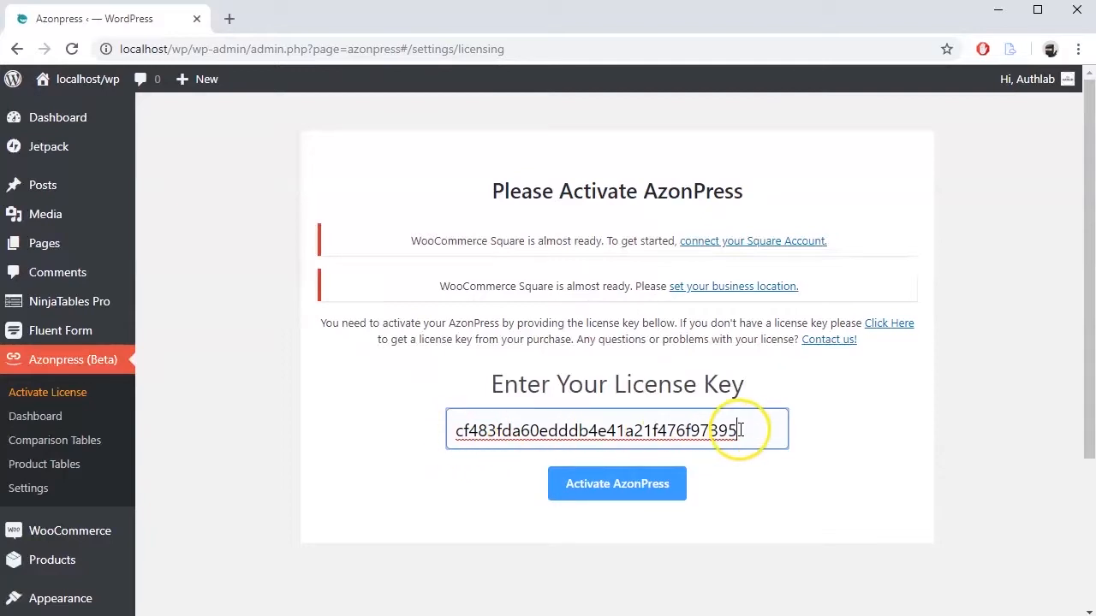
left_click(617, 484)
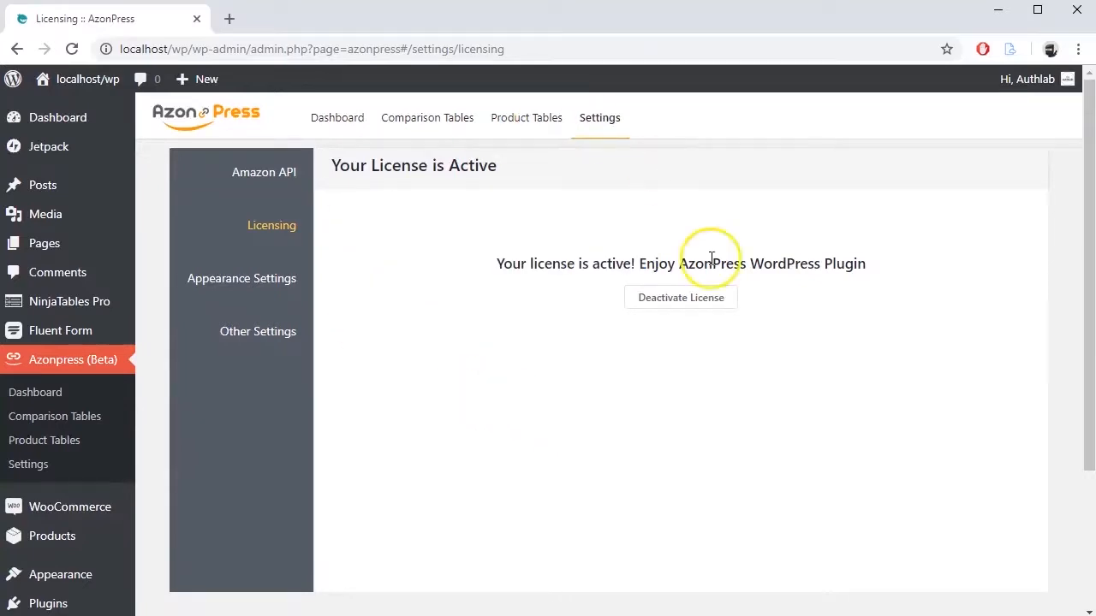
Go to the AzonPress Dashboard overview
left_click(336, 118)
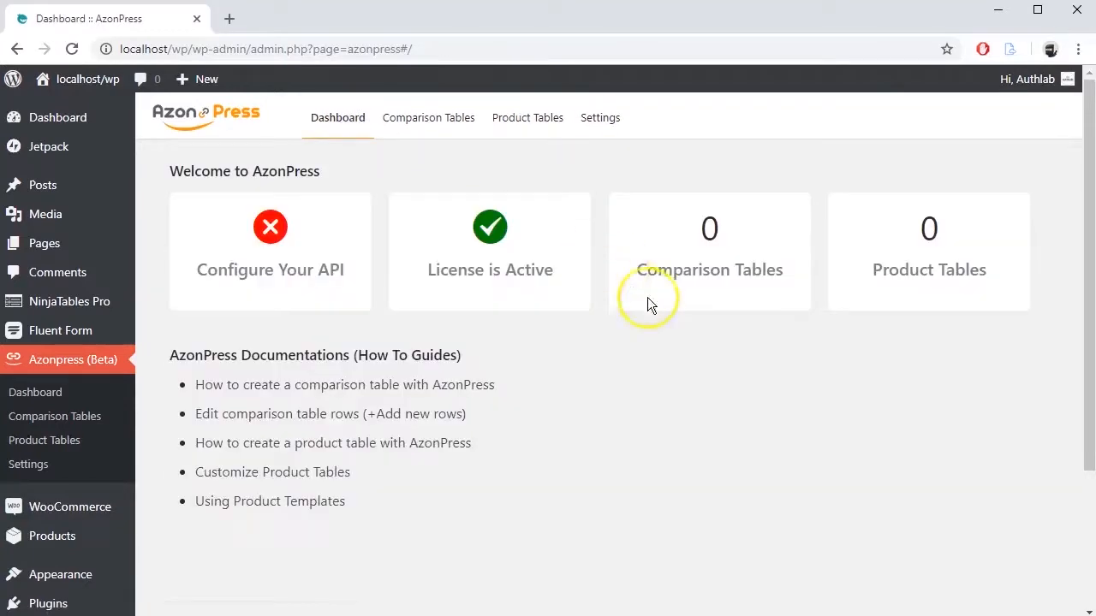
mouse_move(323, 304)
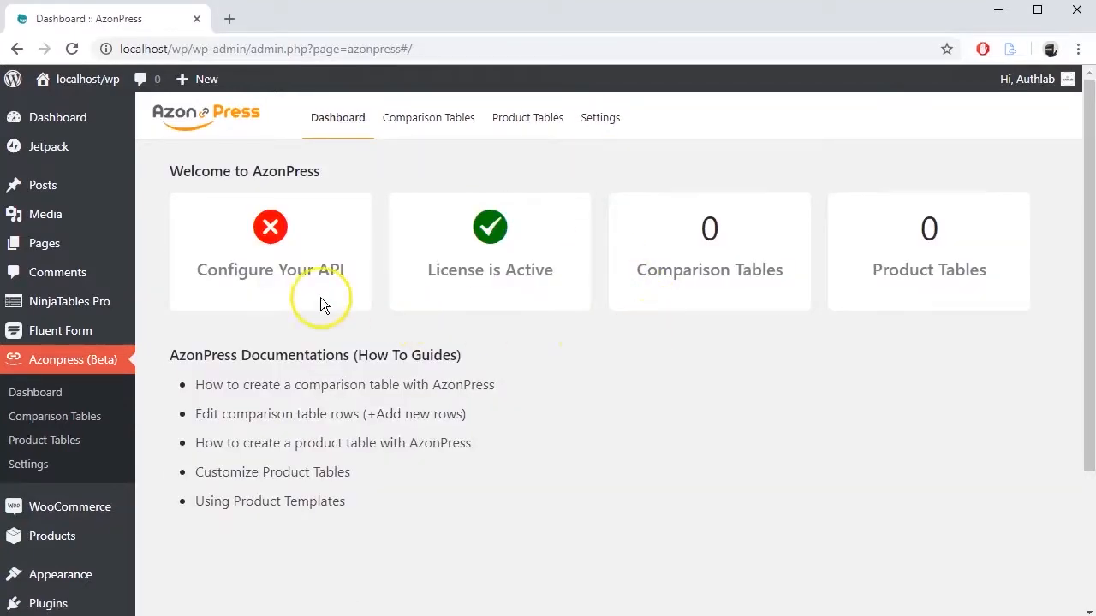
mouse_move(360, 281)
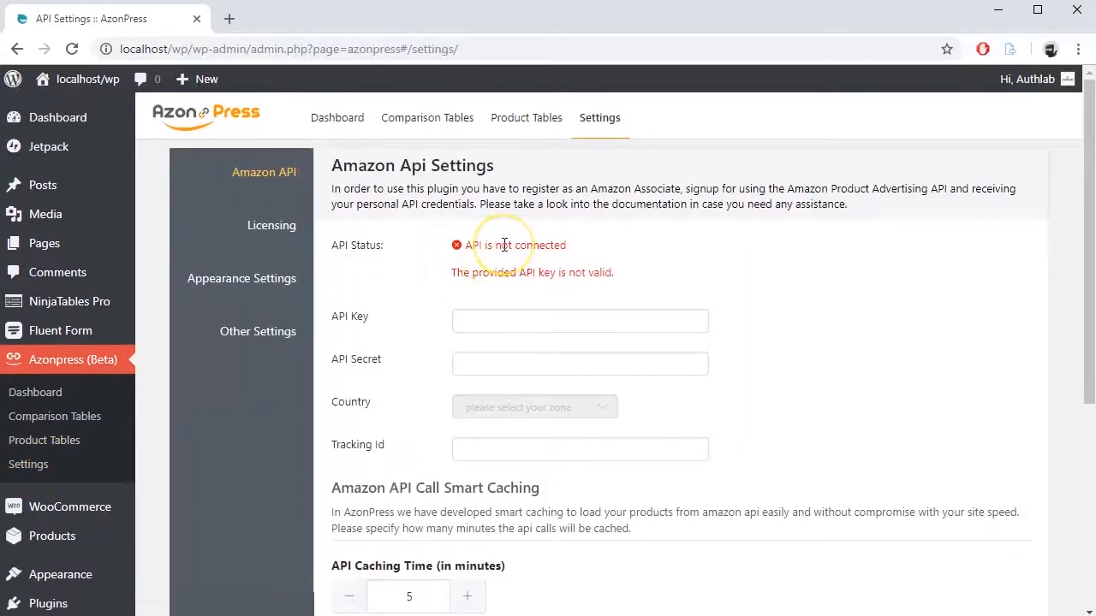
mouse_move(368, 334)
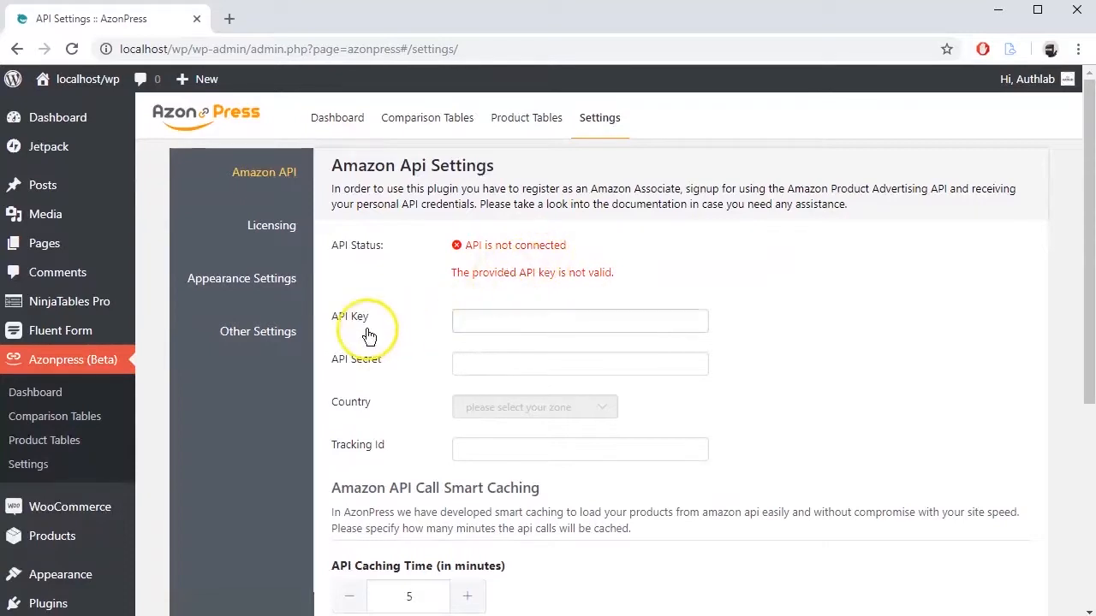
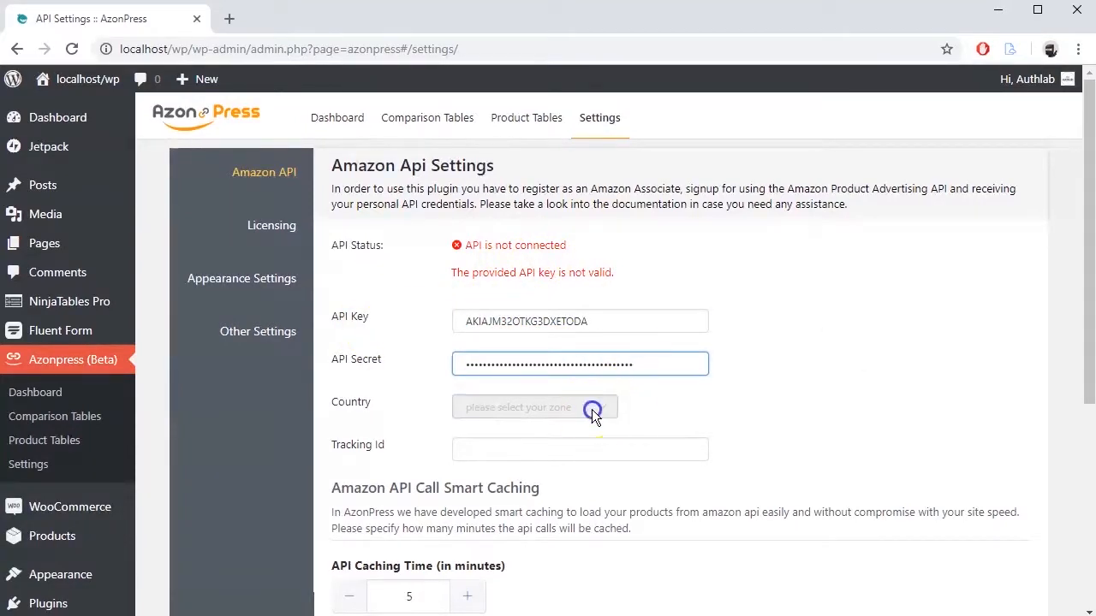
type("mobilea0370a8-20")
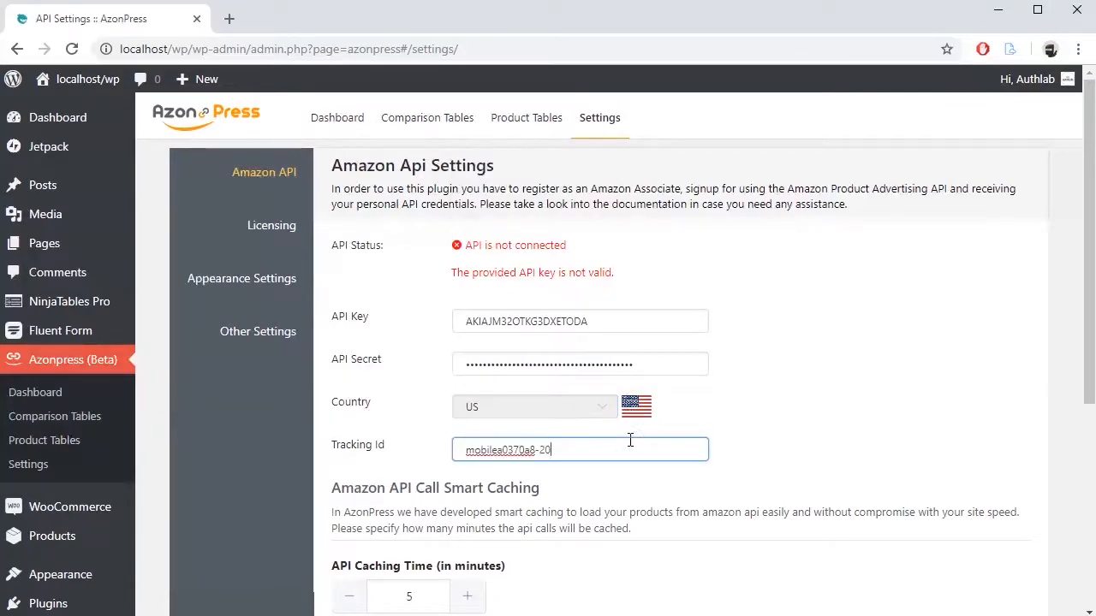
scroll("down", 3)
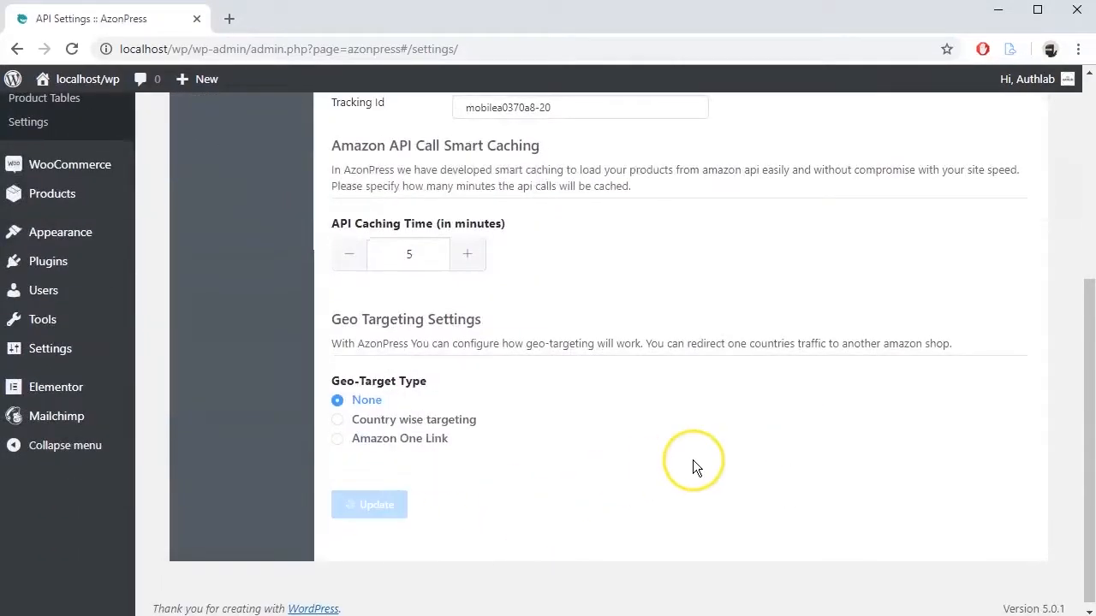
left_click(369, 504)
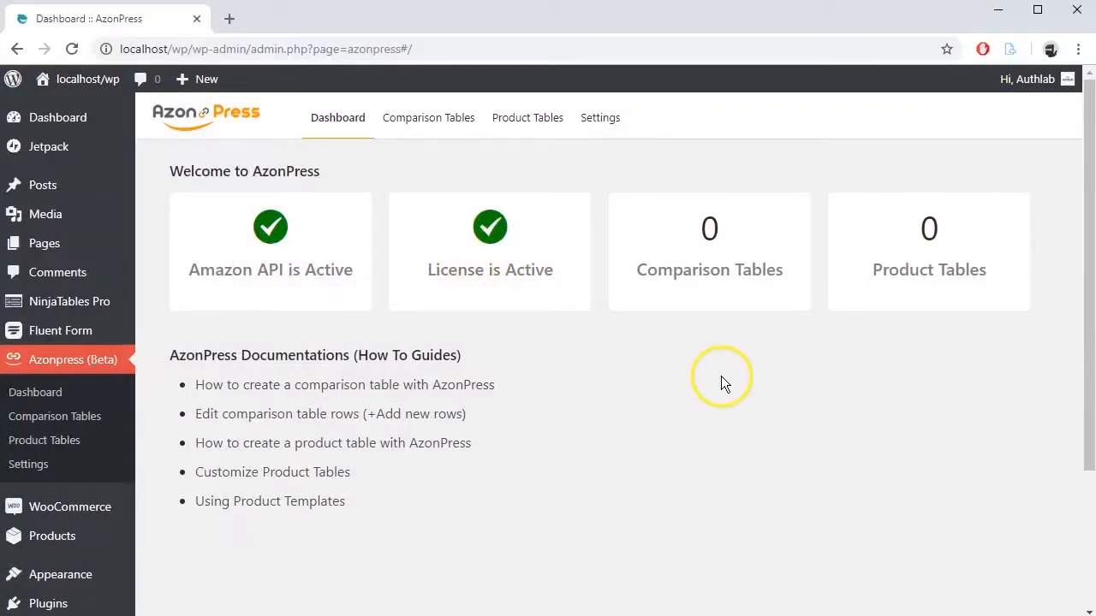
left_click(599, 117)
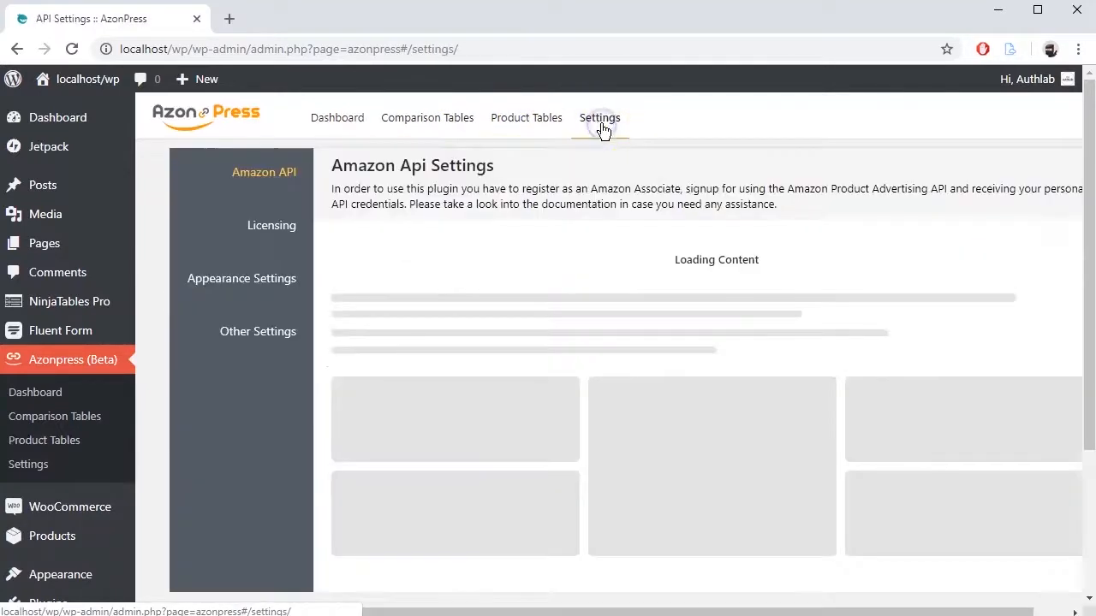
left_click(336, 118)
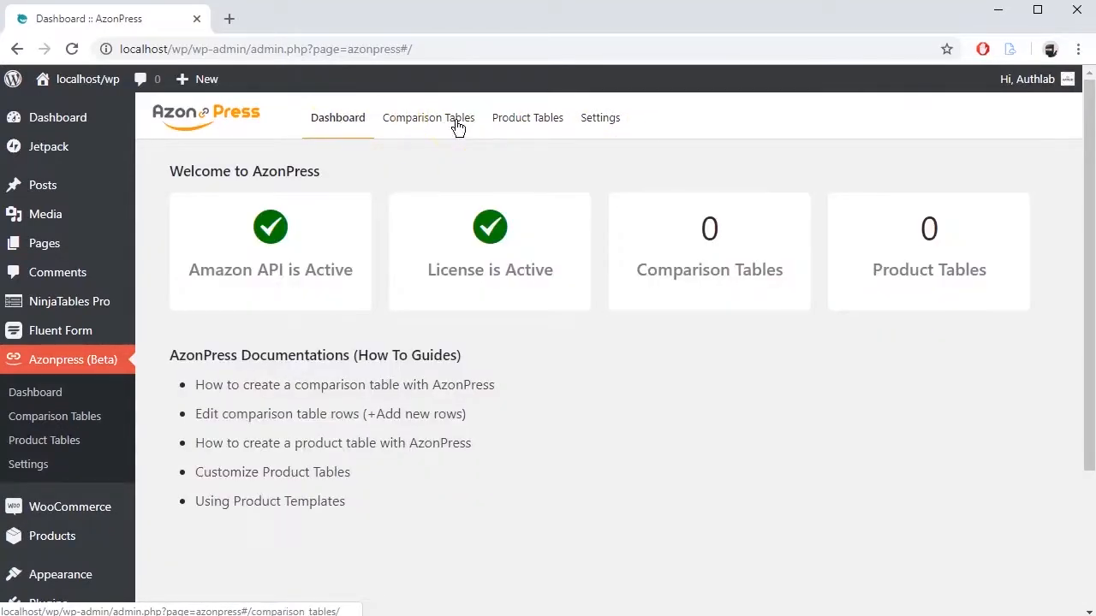